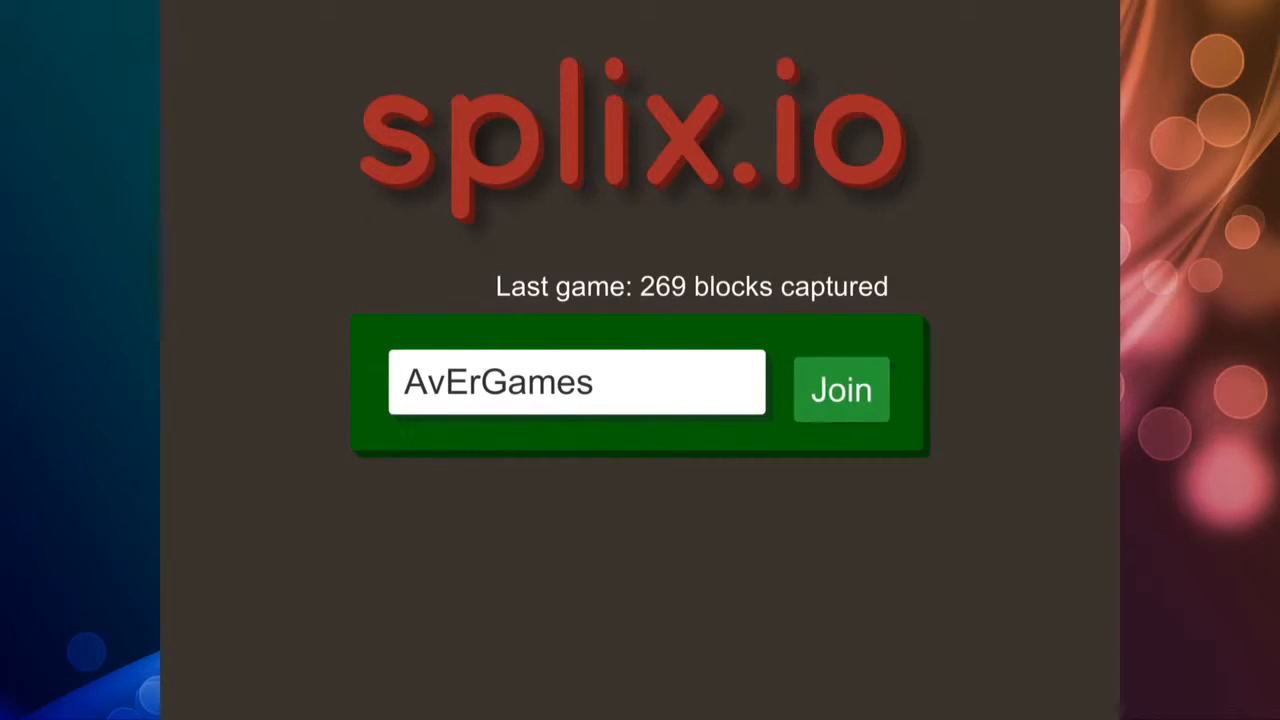
# - Join a new round from the title screen and play until it ends
pyautogui.click(840, 390)
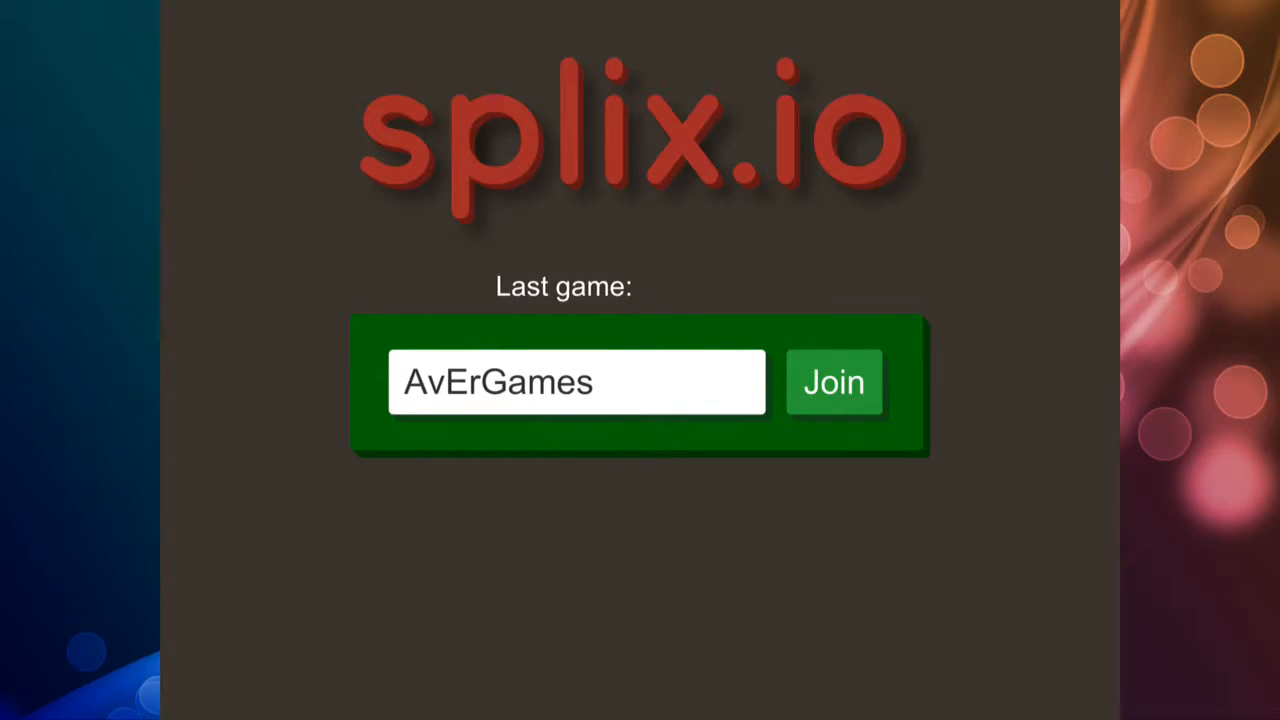
pyautogui.click(832, 382)
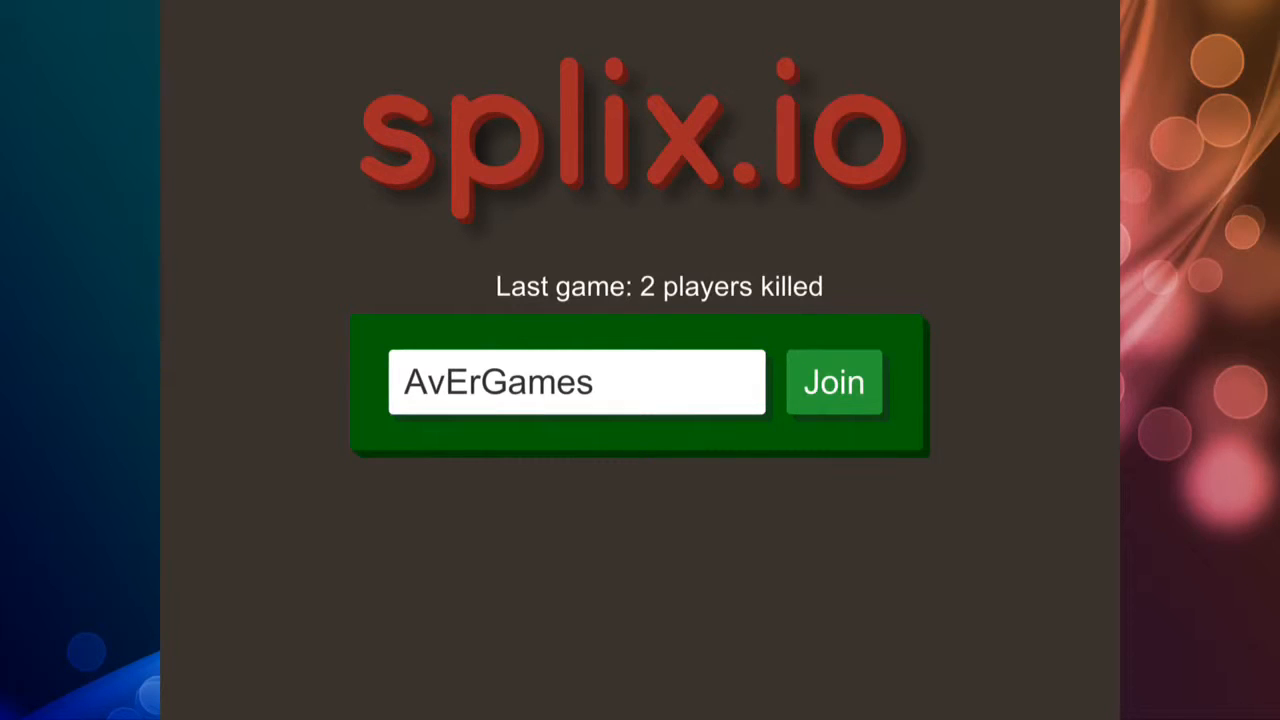
# - Change the player name to #1 and start a round with it
pyautogui.click(576, 382)
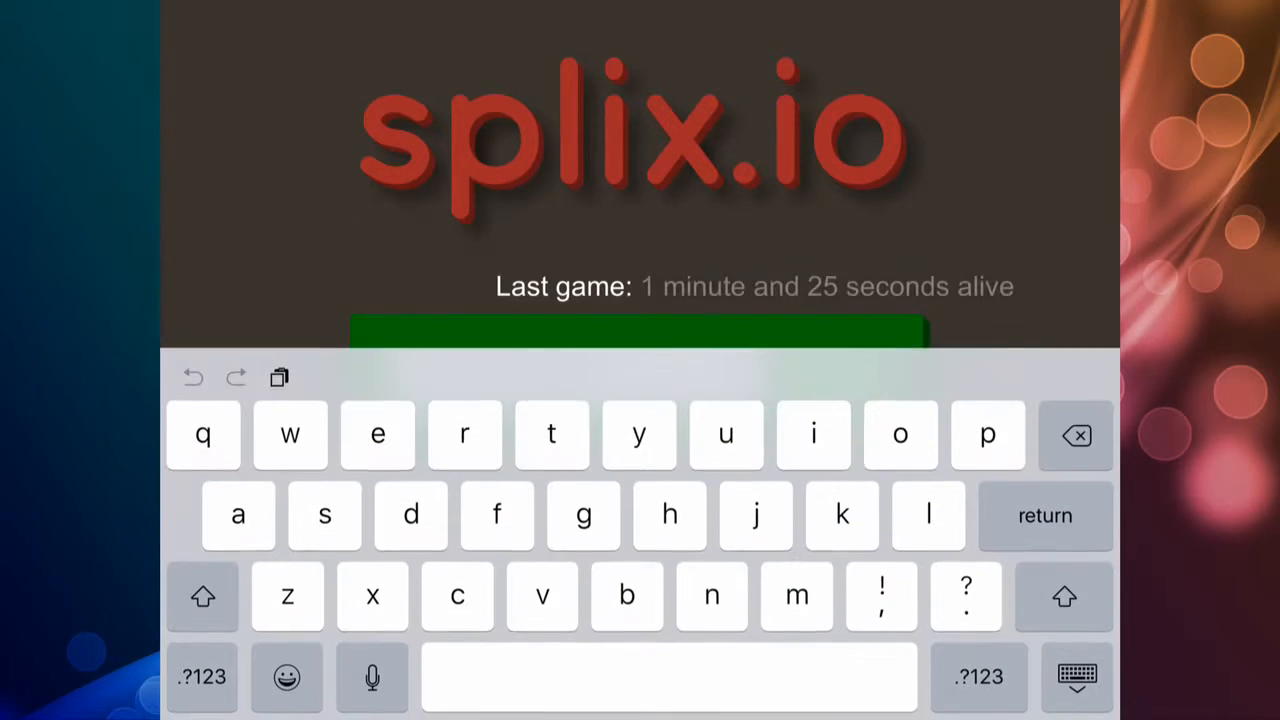
pyautogui.click(202, 676)
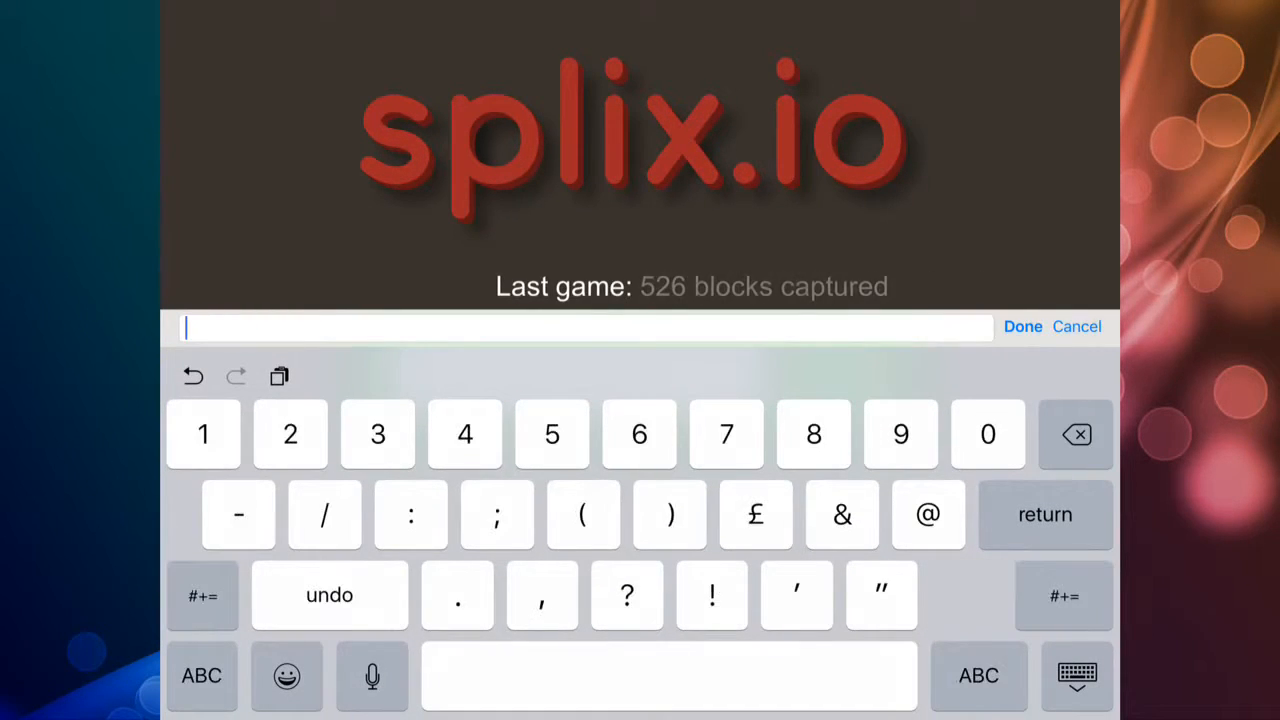
pyautogui.click(202, 596)
pyautogui.write('#1')
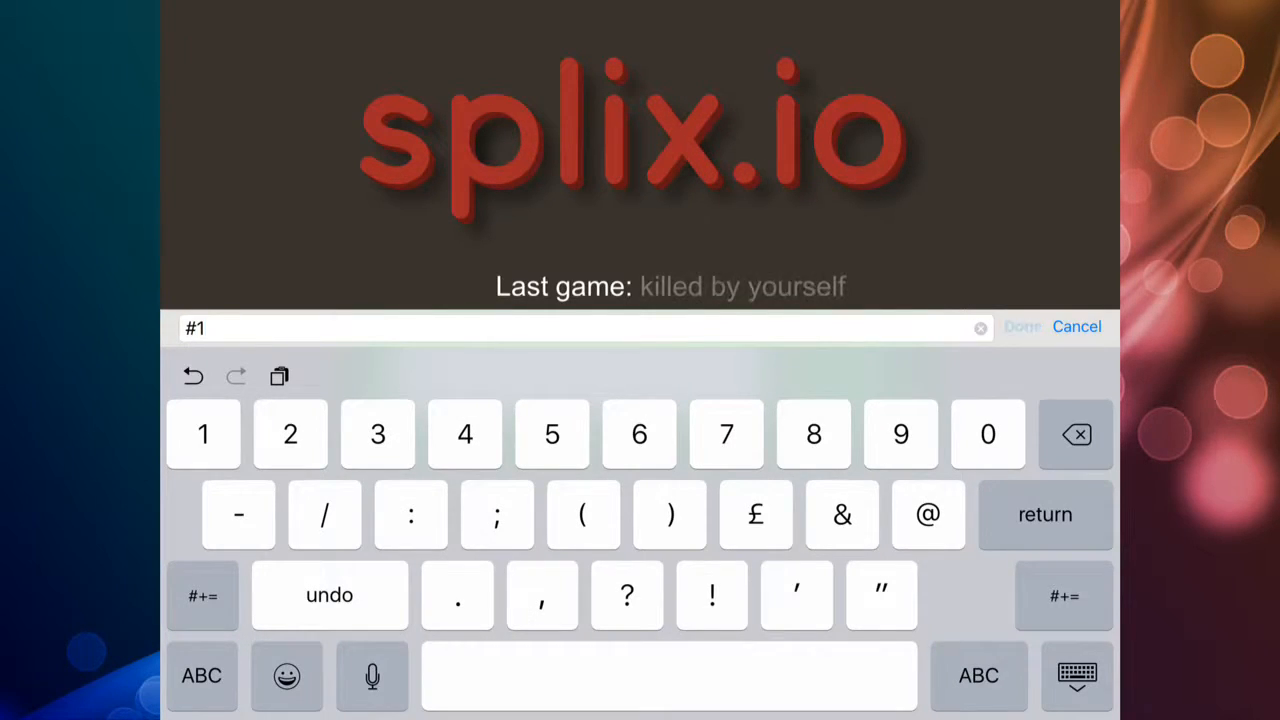
pyautogui.click(1020, 326)
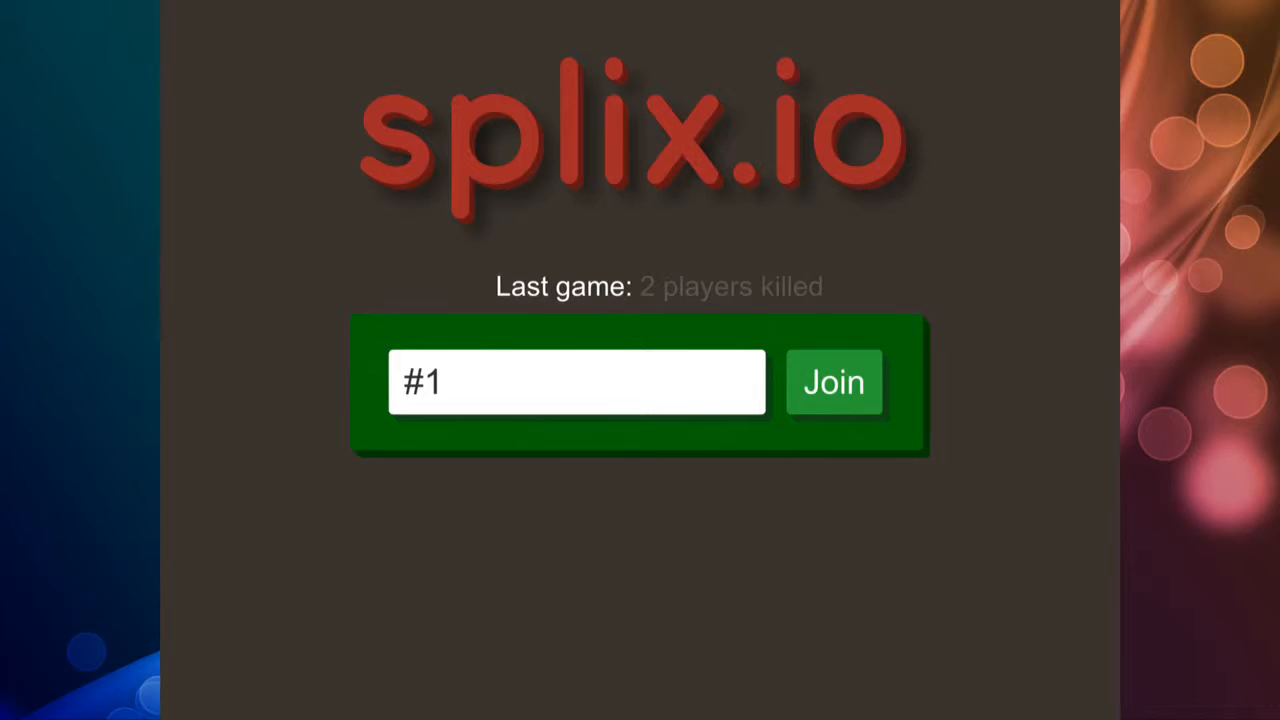
pyautogui.click(832, 384)
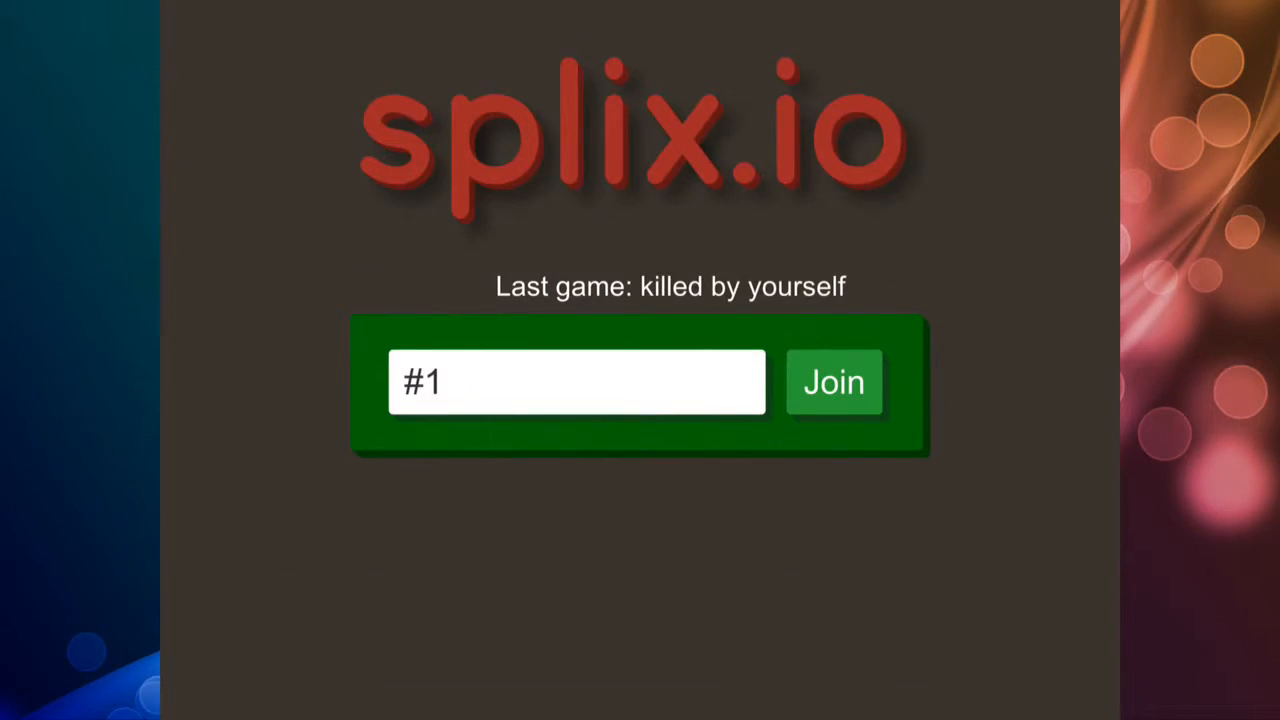
# - Edit the name again to #100 and confirm it on the keyboard
pyautogui.click(576, 382)
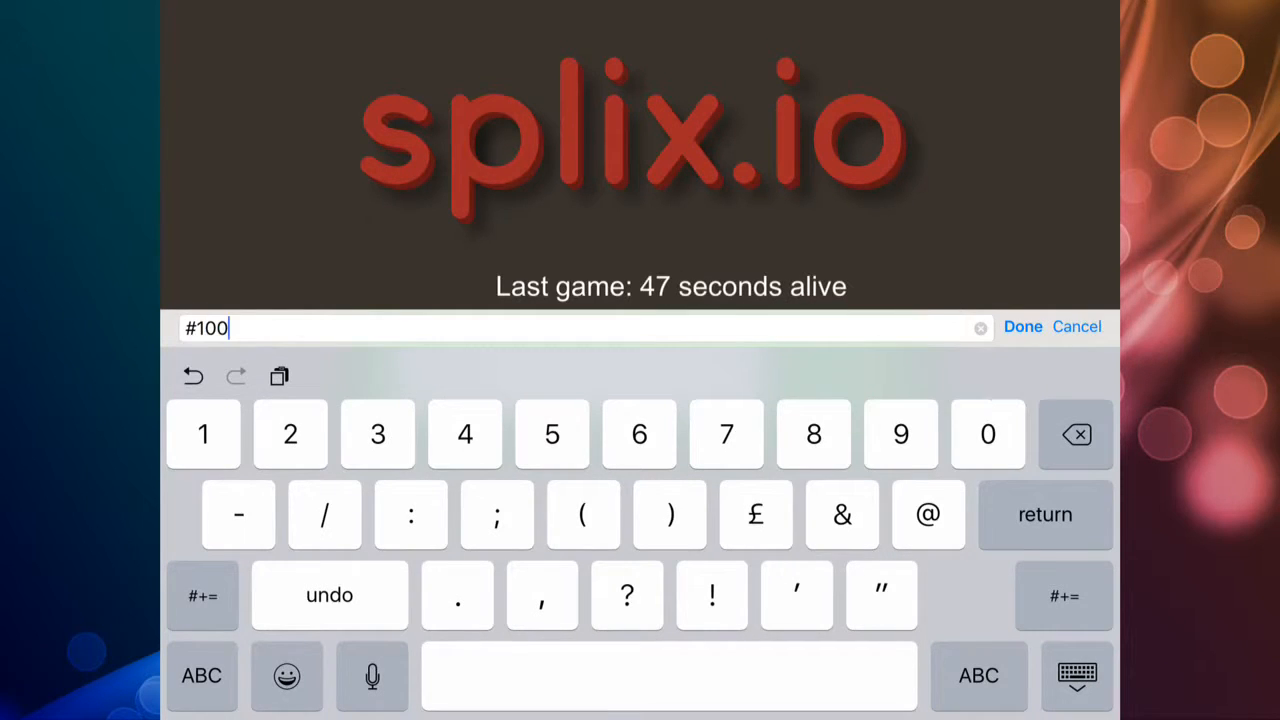
pyautogui.click(1022, 328)
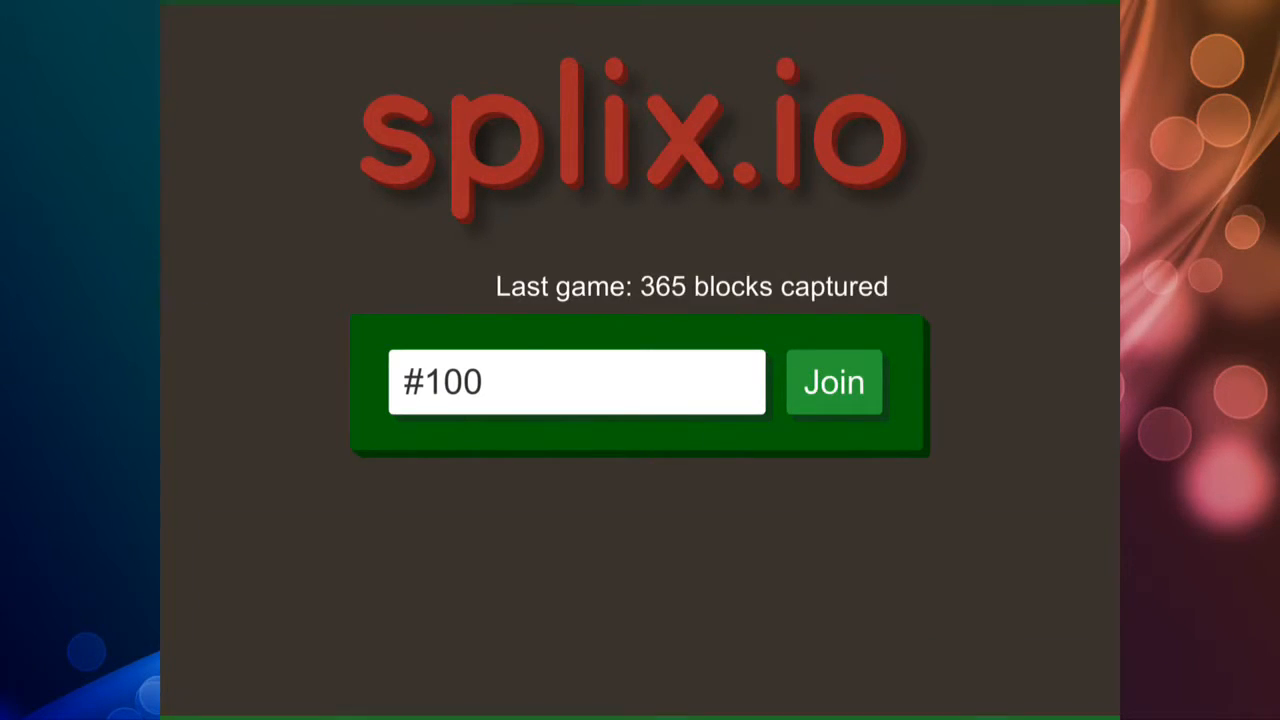
# - Join a round as #100 and play until killed by your own trail
pyautogui.click(832, 382)
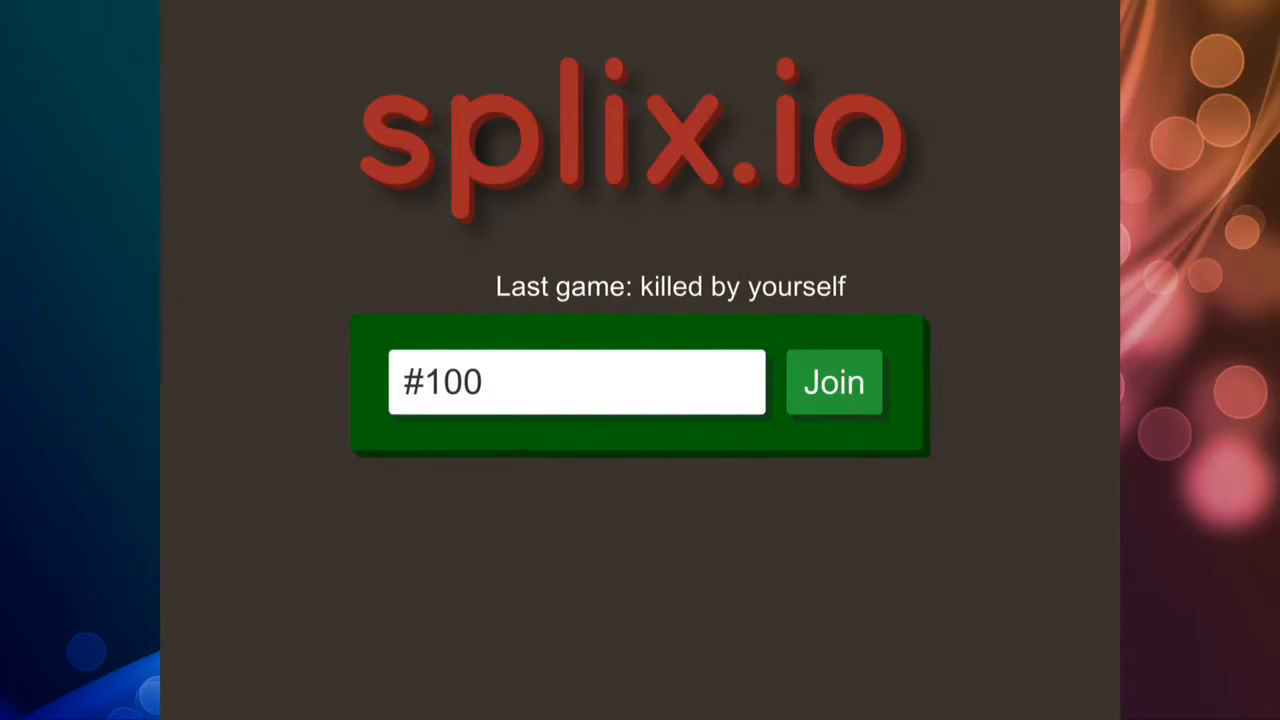
pyautogui.click(832, 382)
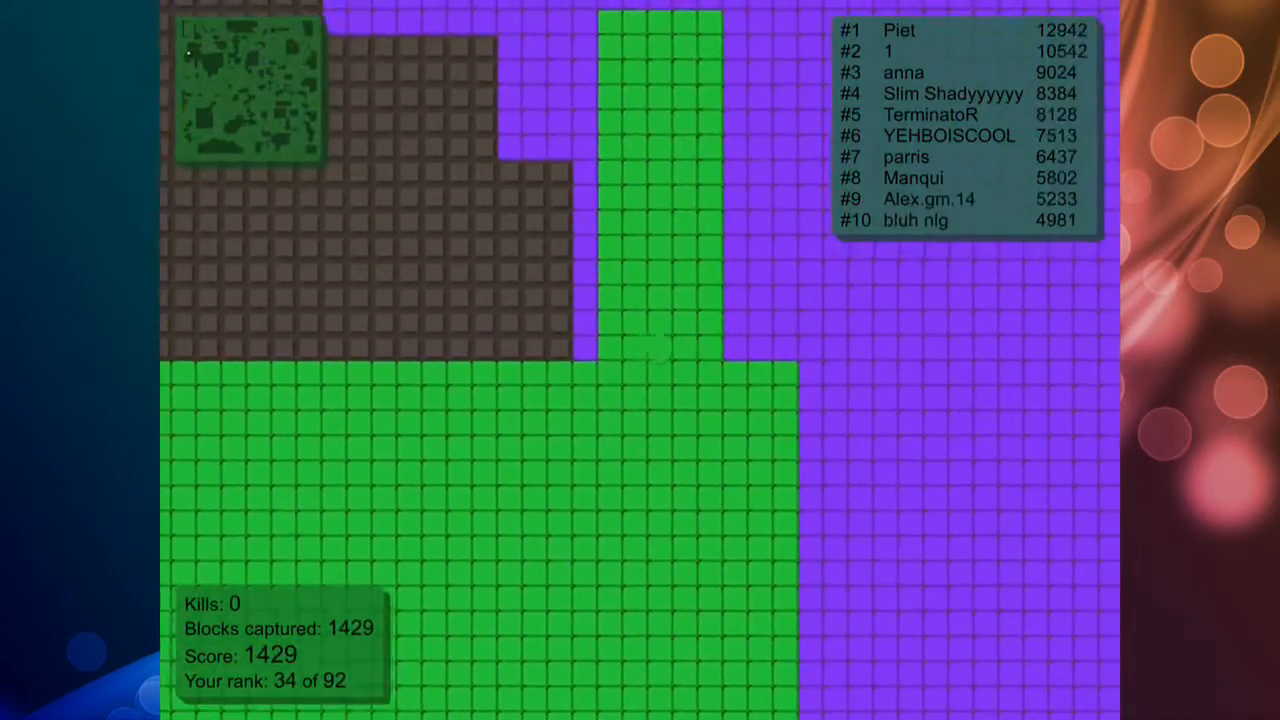
# - Steer through purple land, closing loops to pass 2000 captured blocks
pyautogui.scroll(-3)
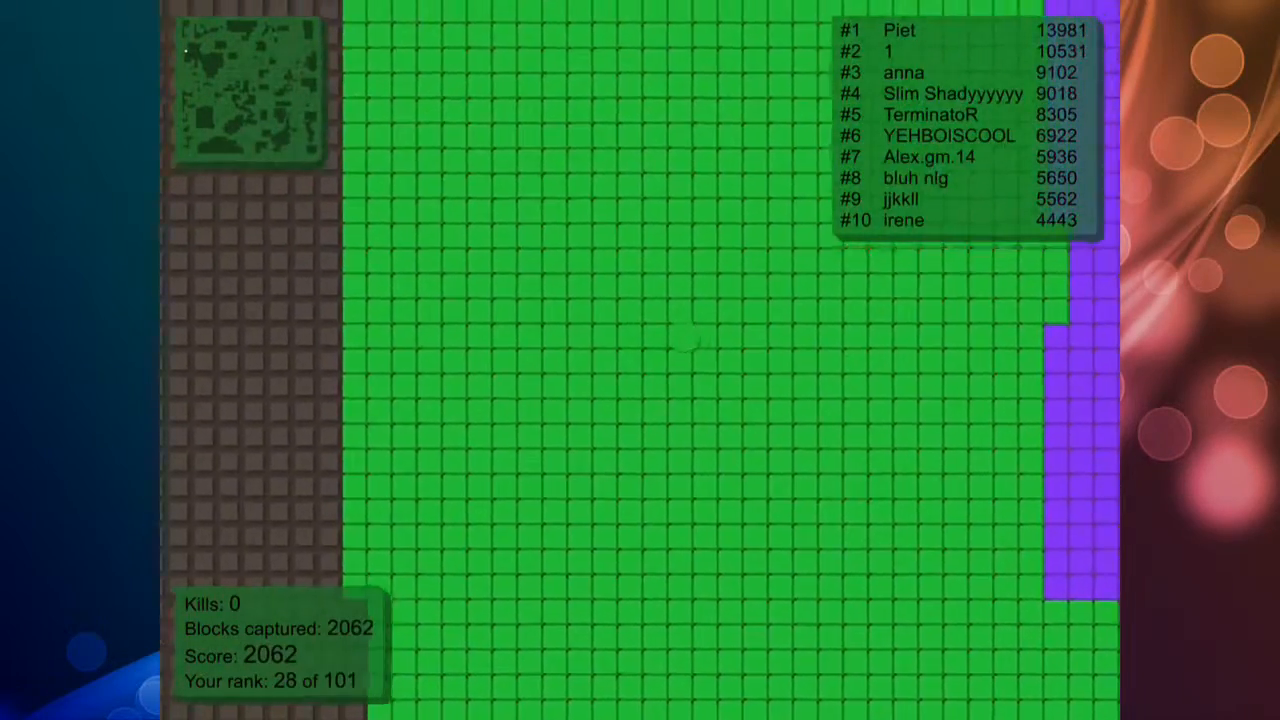
pyautogui.moveTo(640, 360)
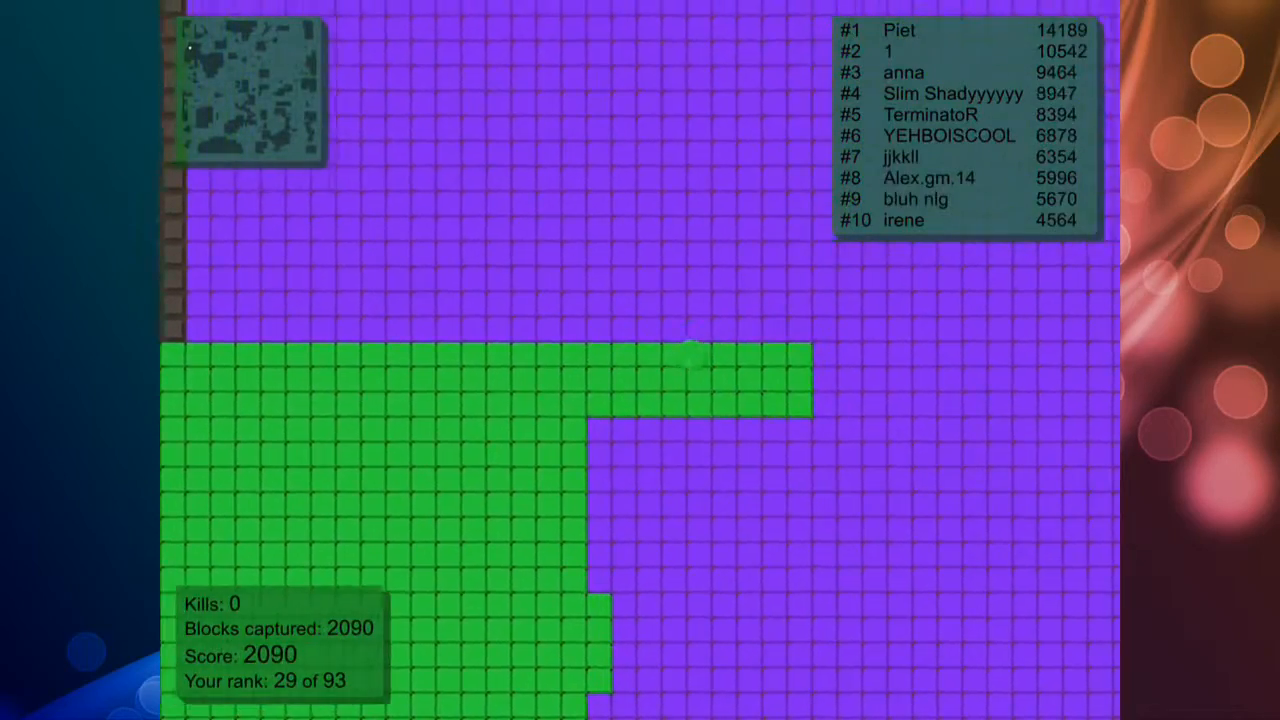
pyautogui.moveTo(700, 360)
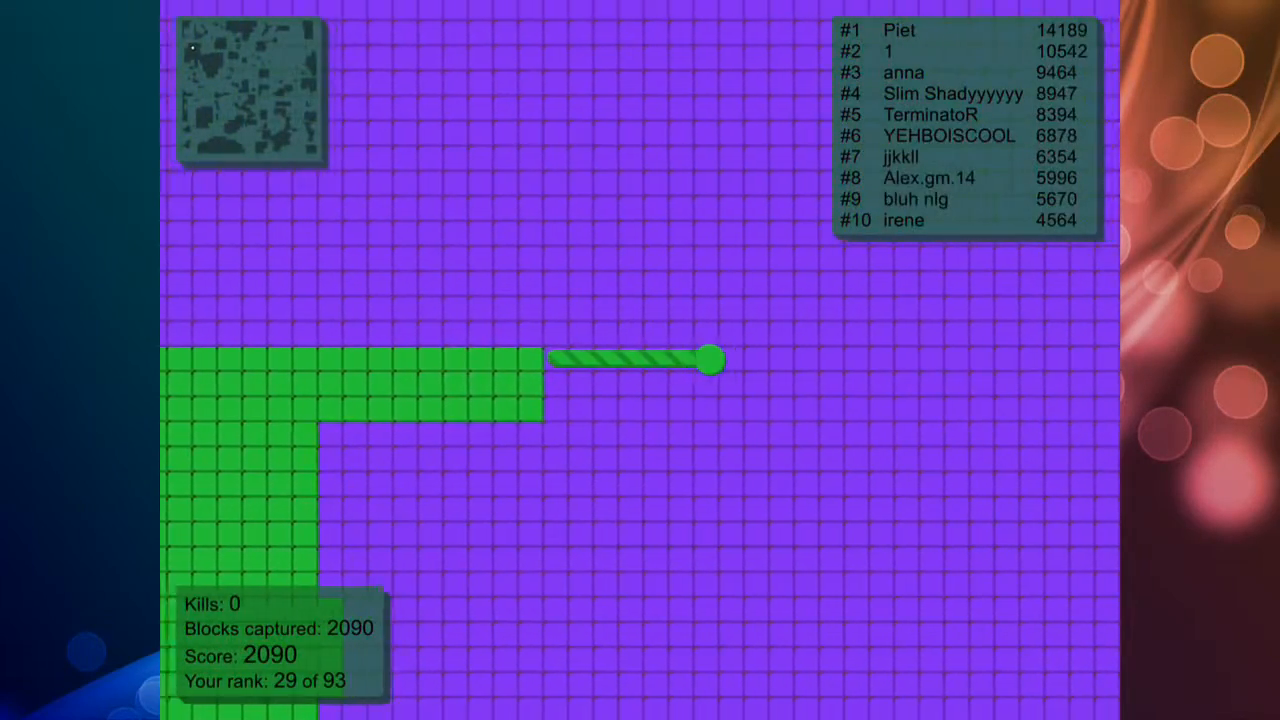